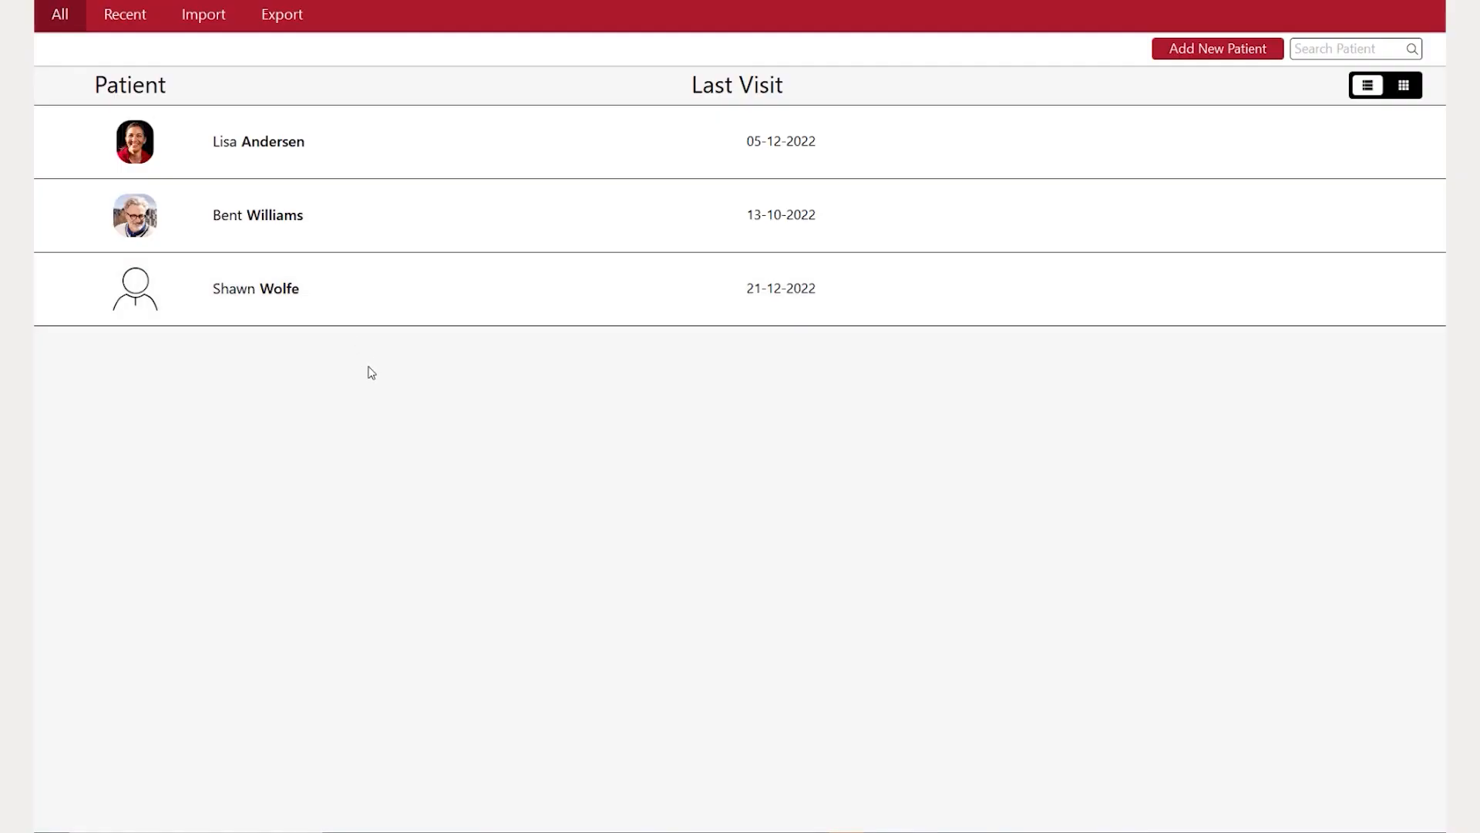
pyautogui.moveTo(874, 289)
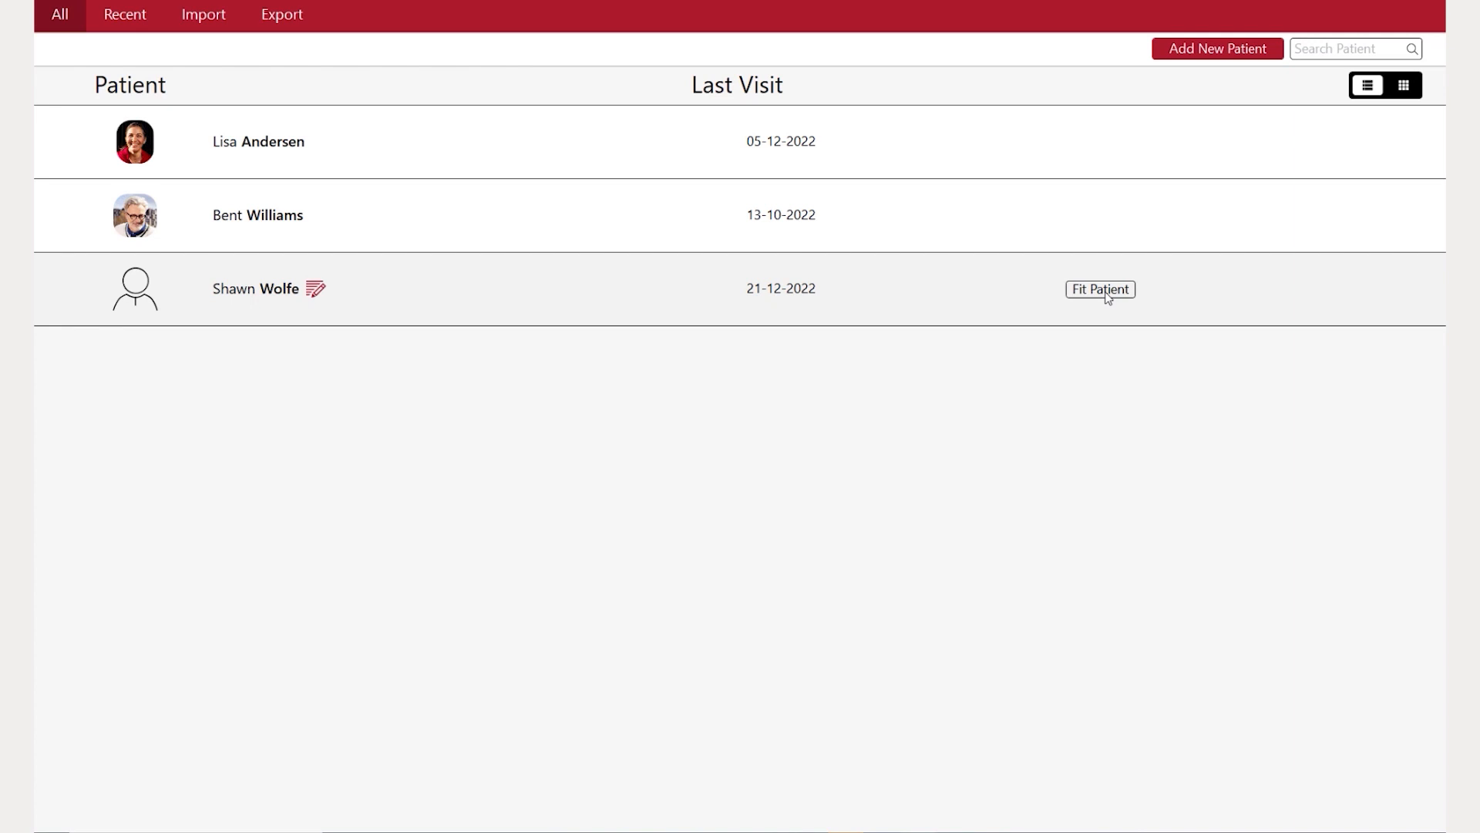
pyautogui.click(1100, 289)
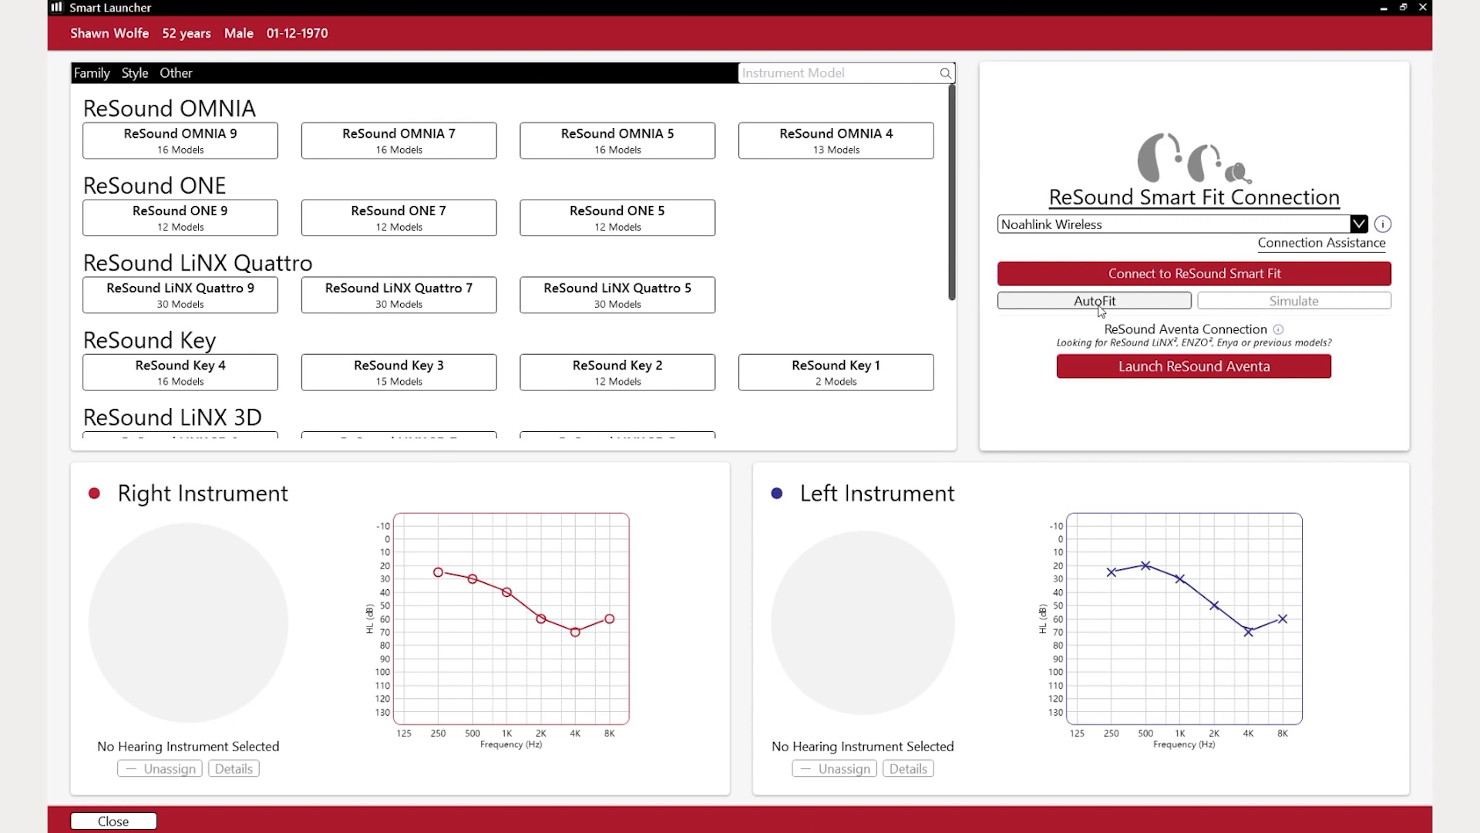
pyautogui.moveTo(1007, 207)
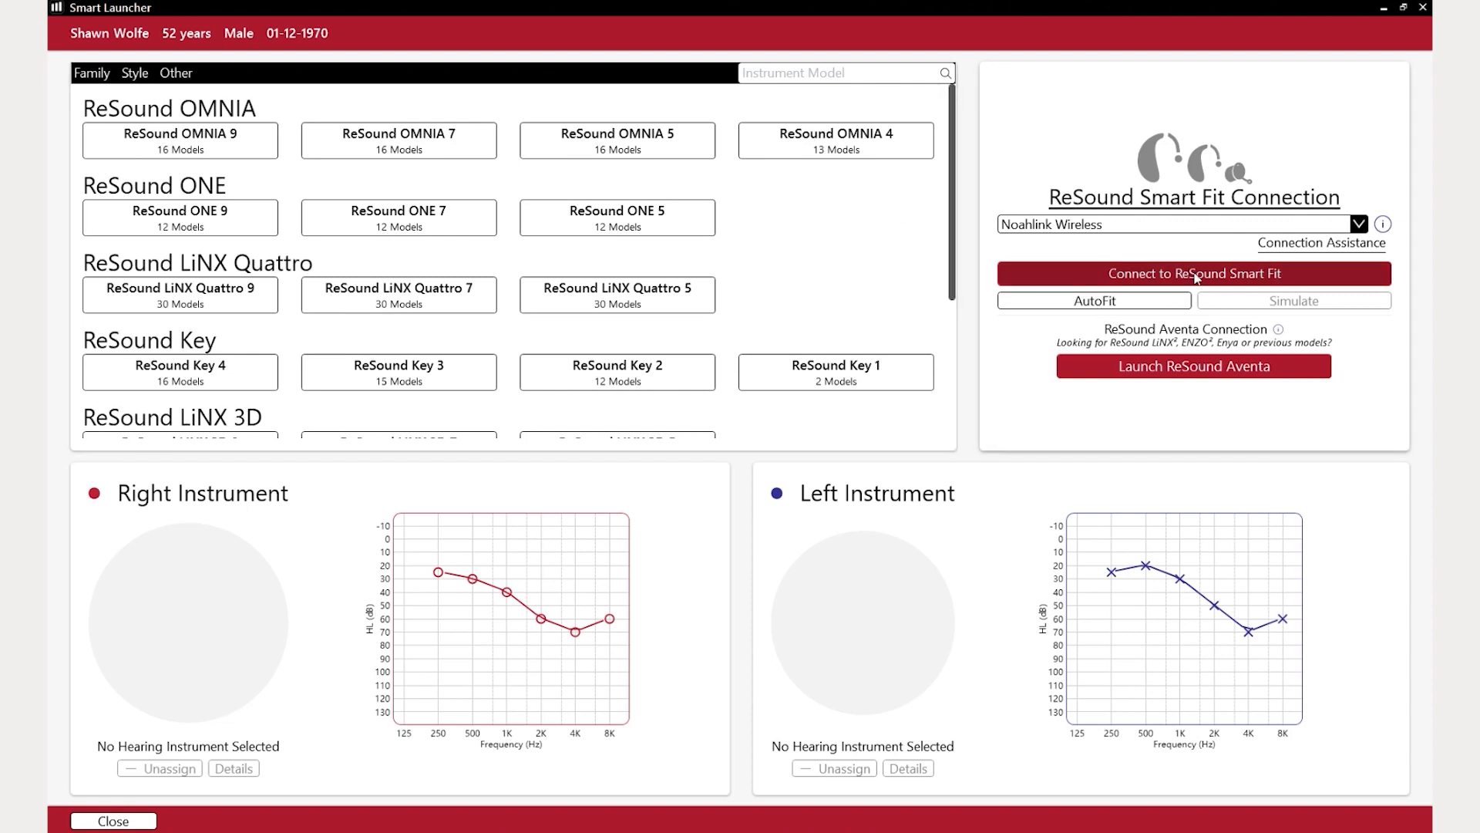
# - Connect, search for instruments, and assign both found OMNIA 9 aids to right and left ears
pyautogui.click(1194, 274)
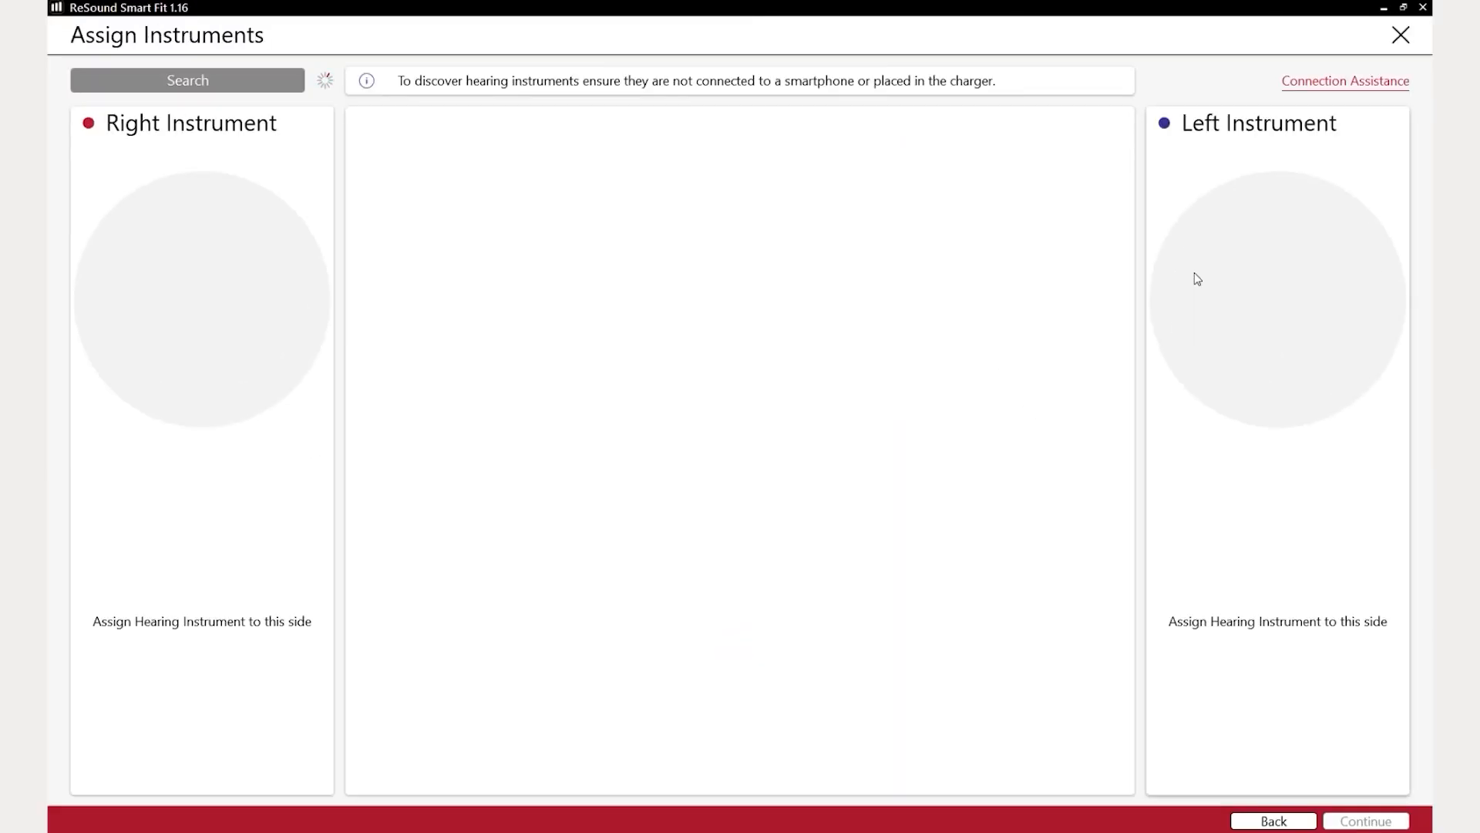
pyautogui.click(187, 80)
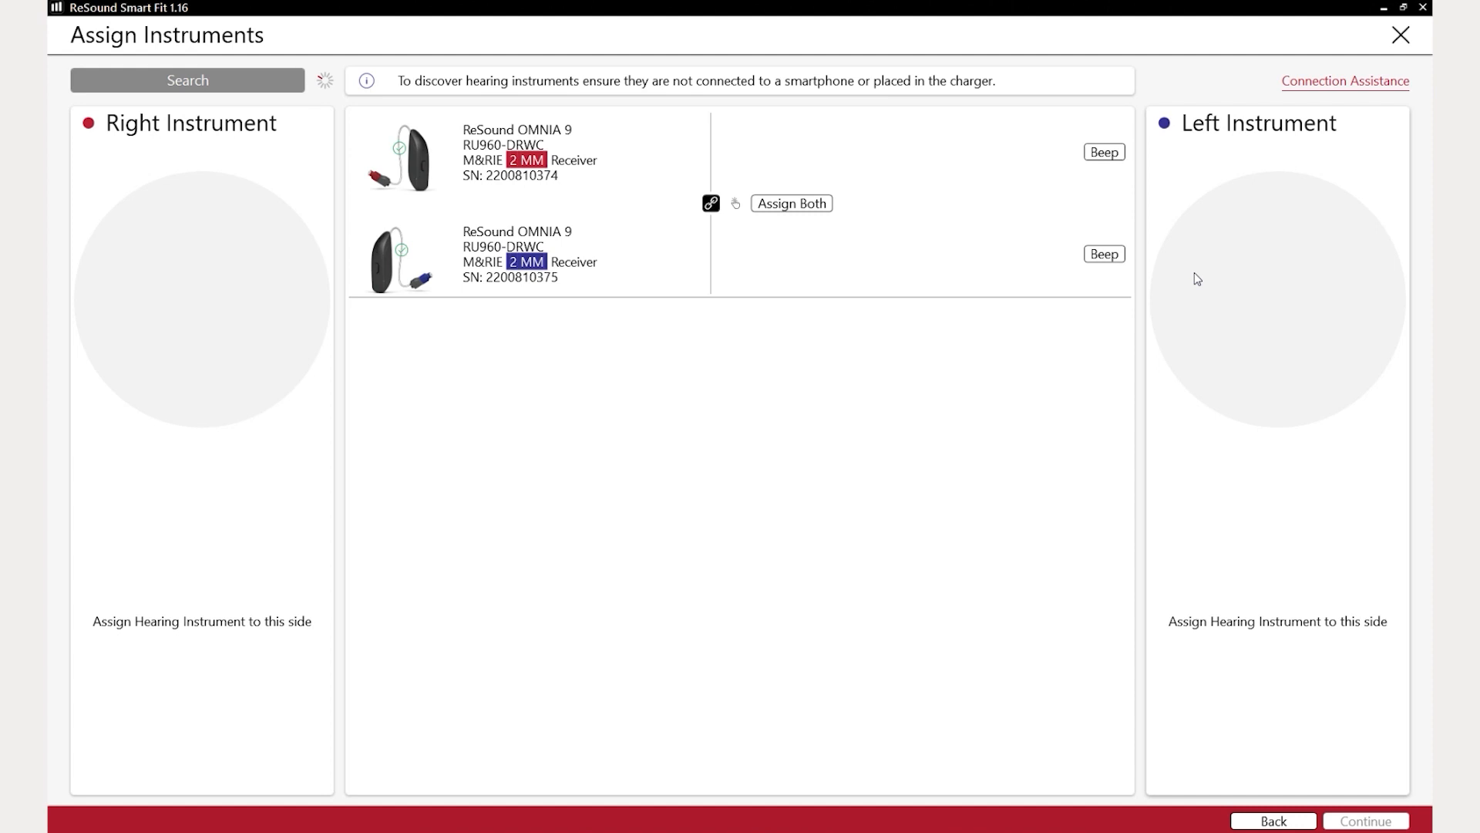
pyautogui.moveTo(1360, 340)
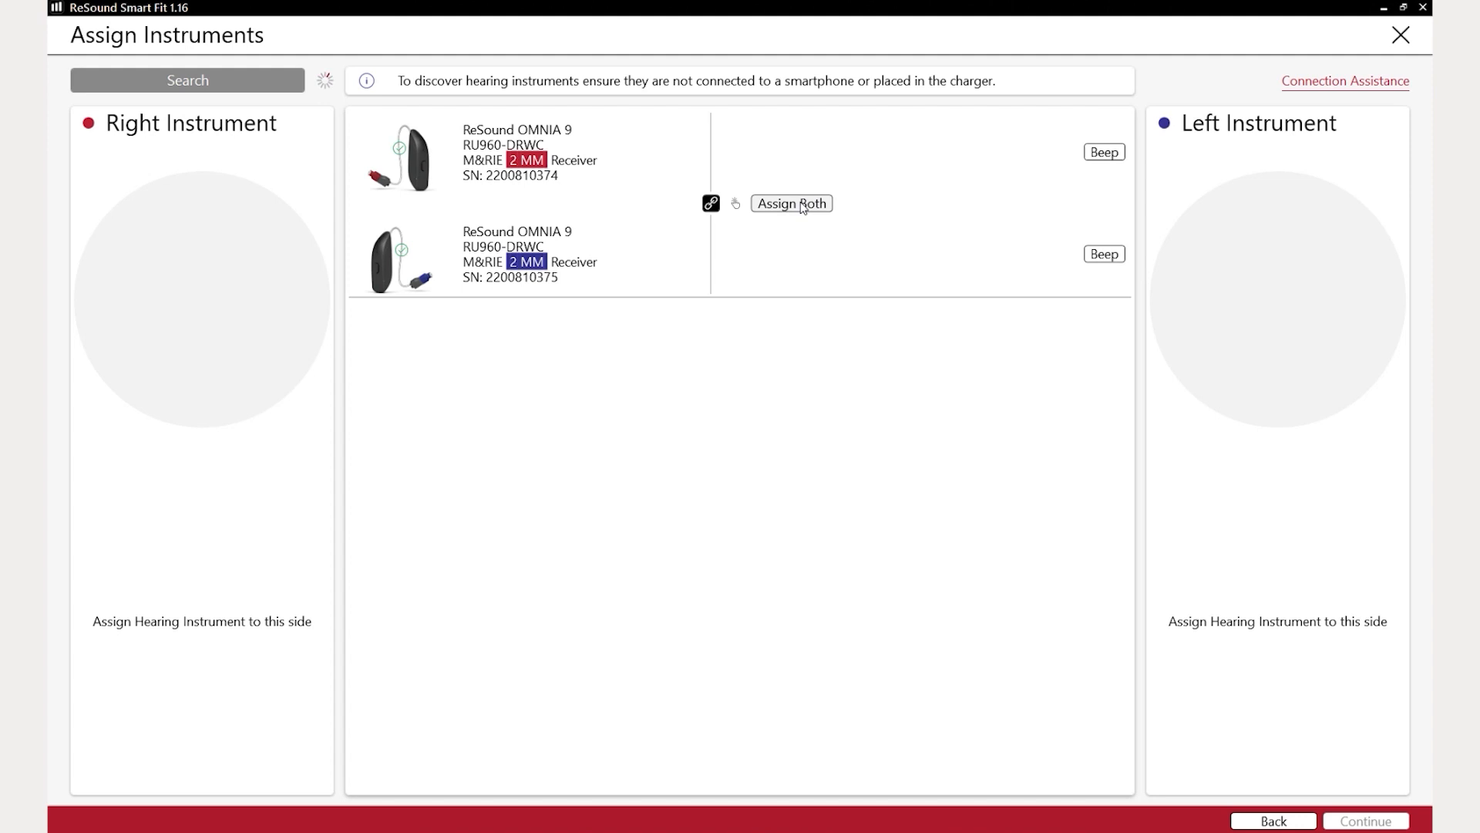
pyautogui.click(791, 202)
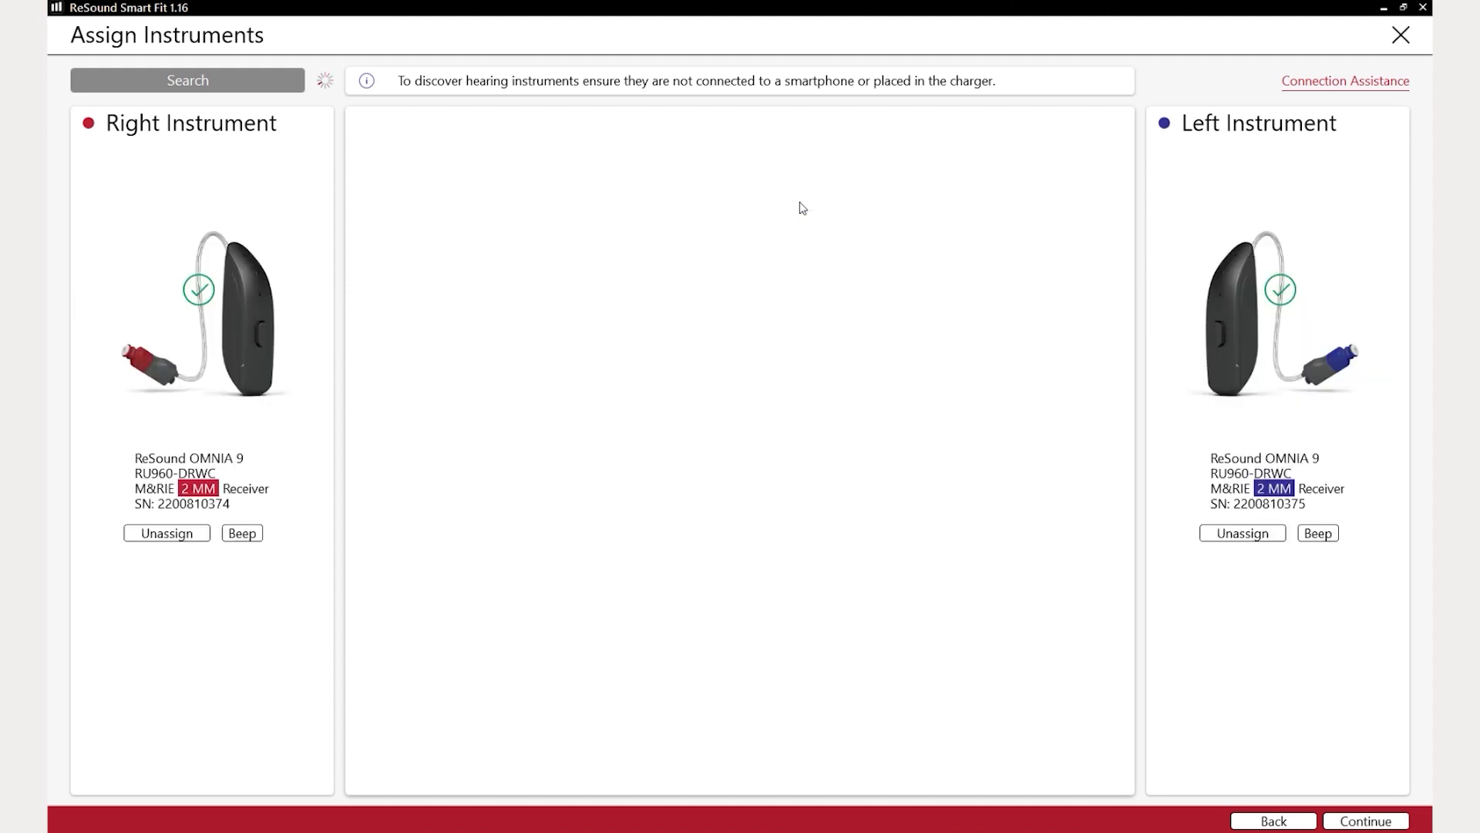
pyautogui.moveTo(790, 421)
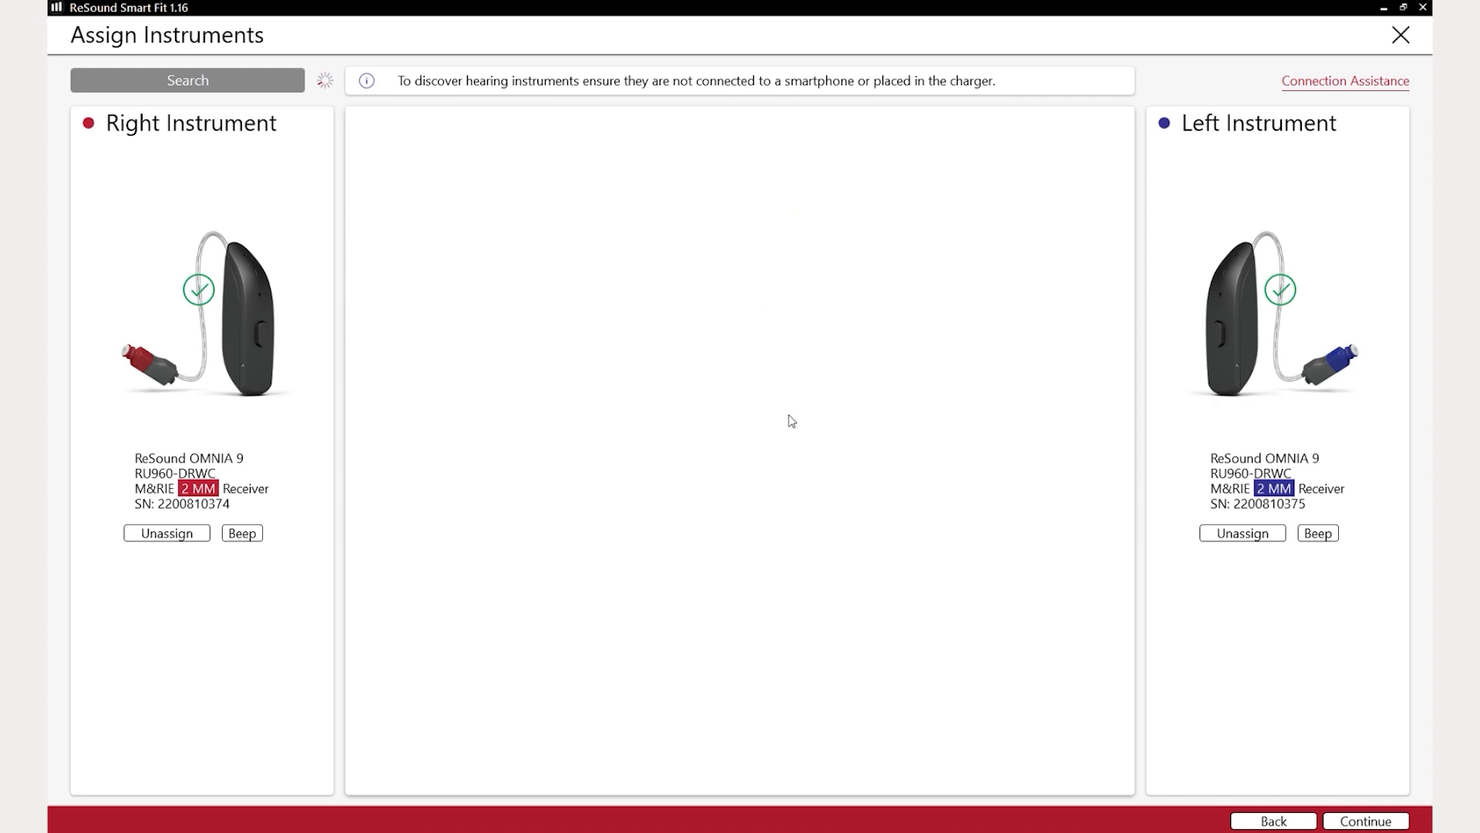
# - Continue past Assign Instruments so the fitting for both OMNIA 9 aids is prepared
pyautogui.click(1365, 820)
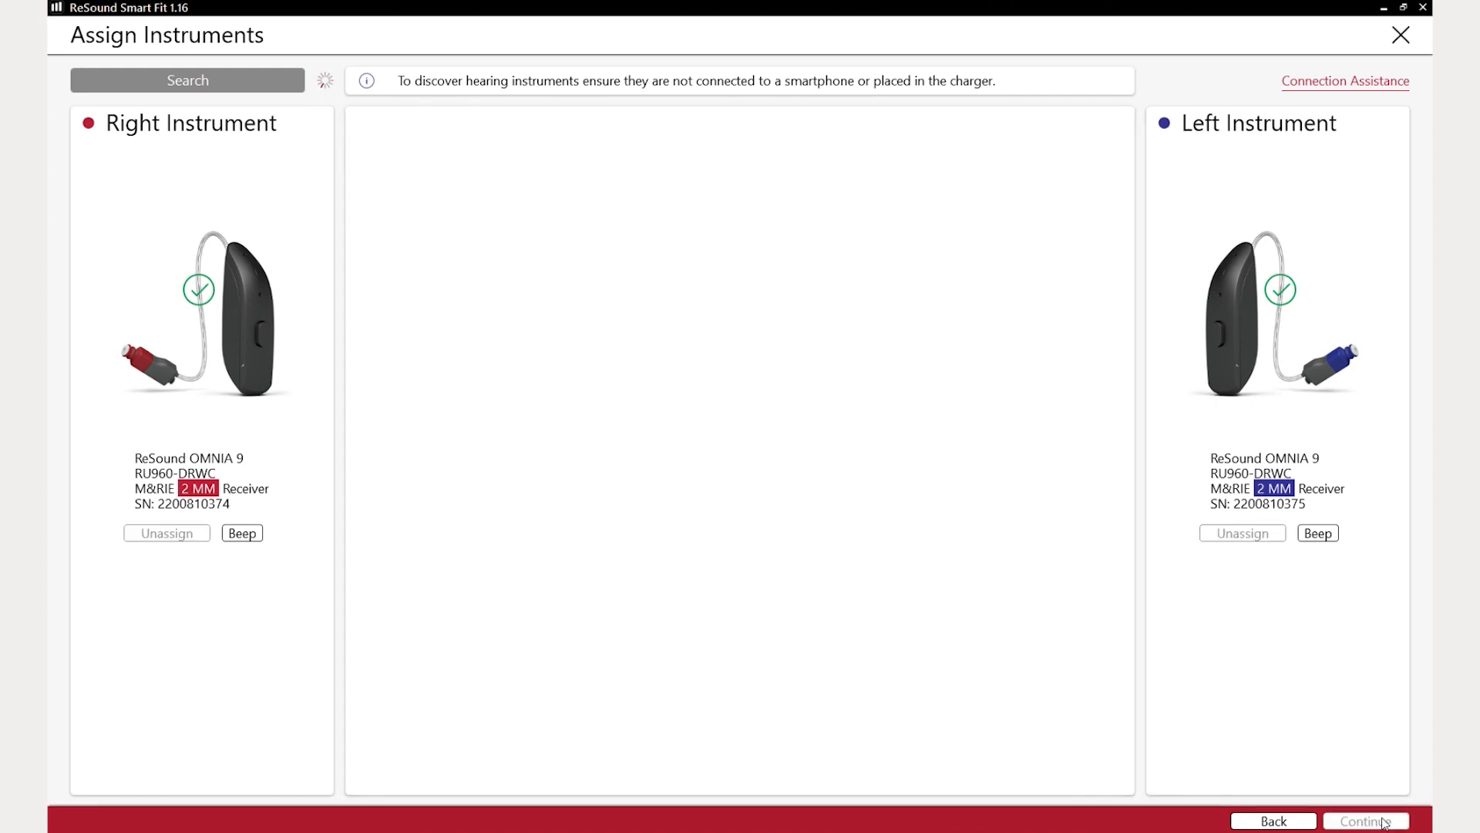
pyautogui.click(1364, 821)
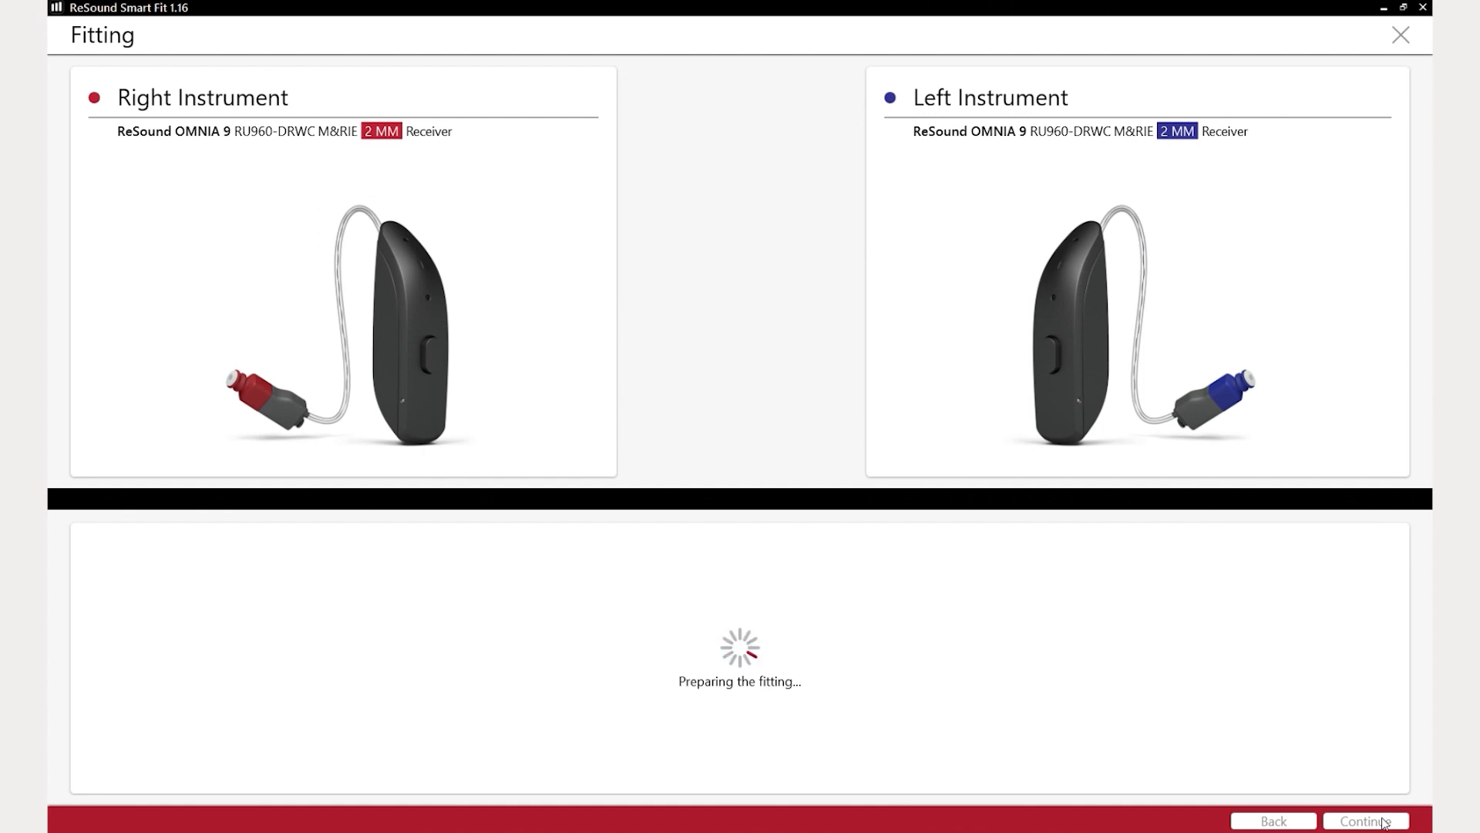
pyautogui.click(1363, 820)
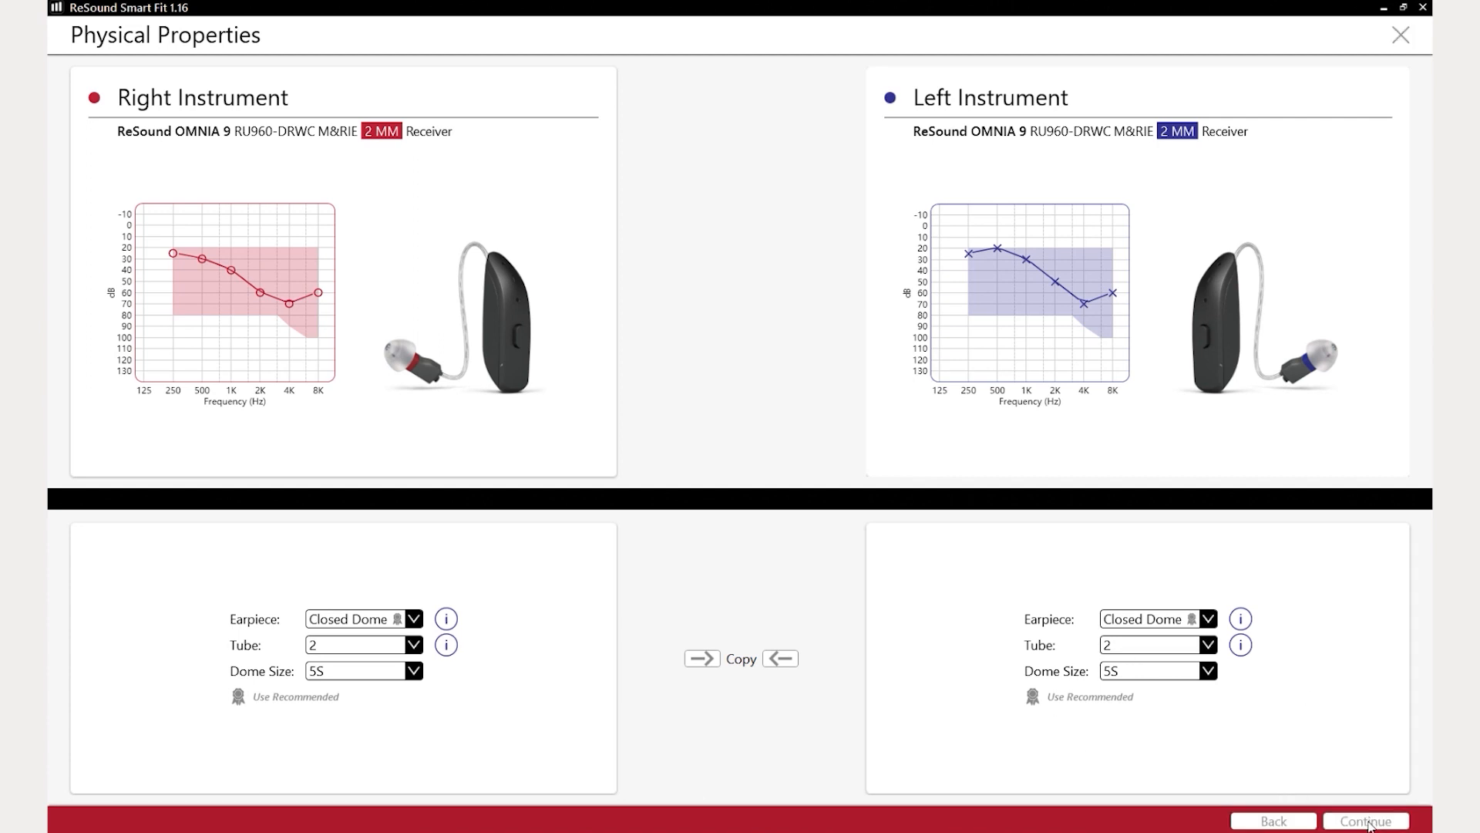
# - Accept Closed Dome, tube 2 and dome size 5S on Physical Properties
pyautogui.click(1363, 821)
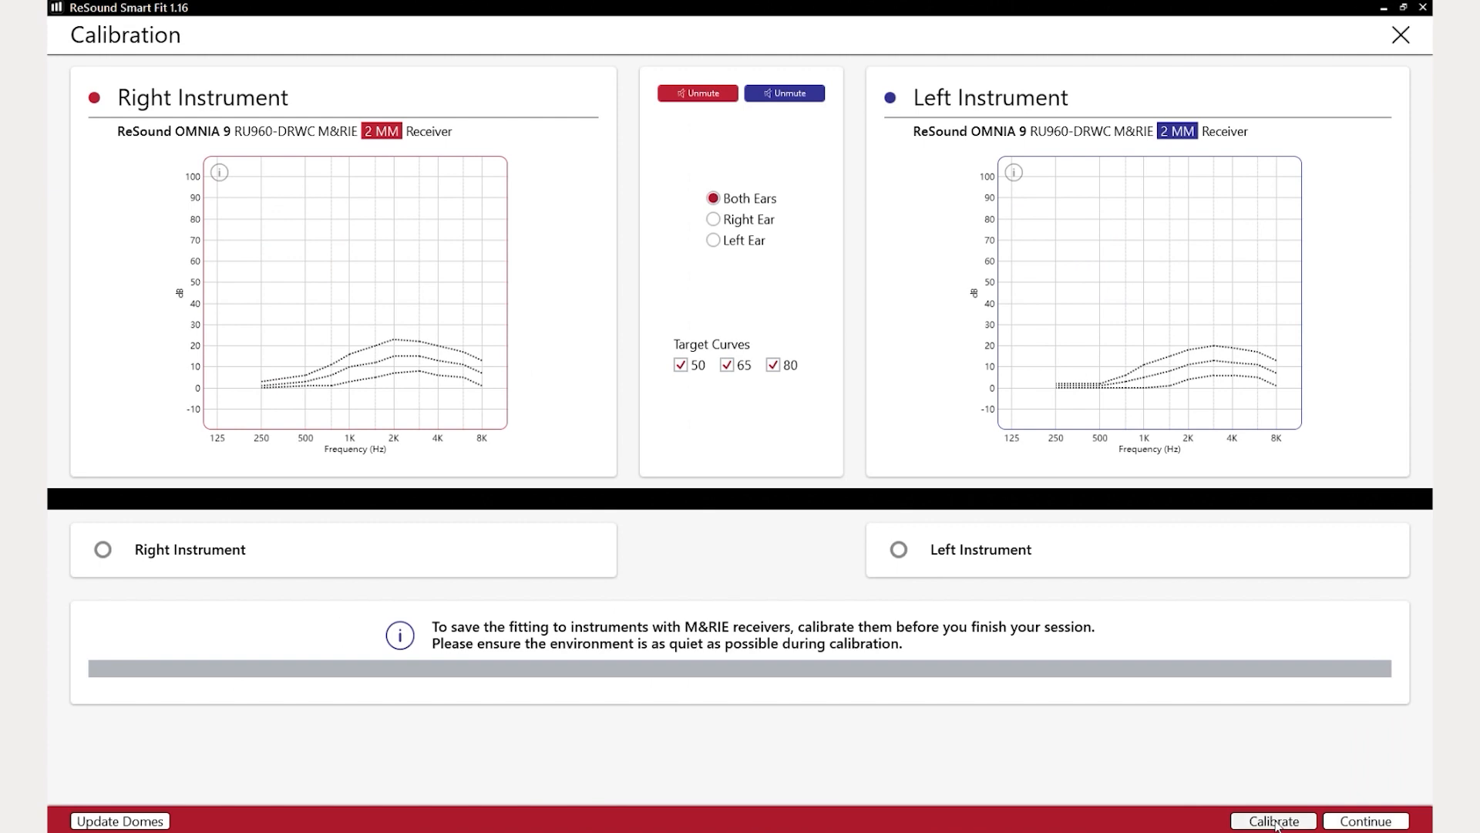
# - Calibrate both instruments, then continue to Gain Adjustments > Fine Tuning
pyautogui.click(1274, 820)
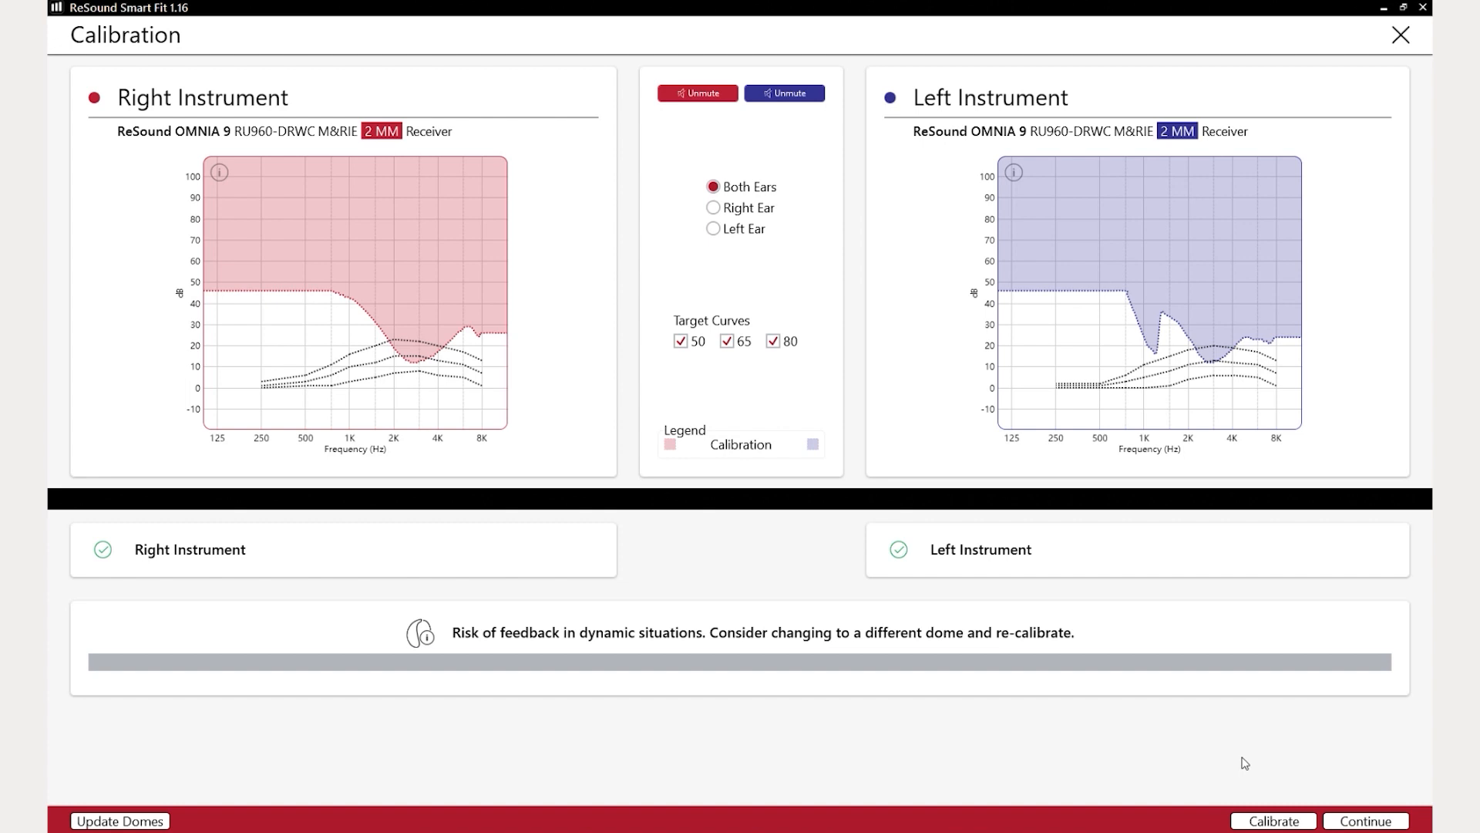
pyautogui.moveTo(1365, 815)
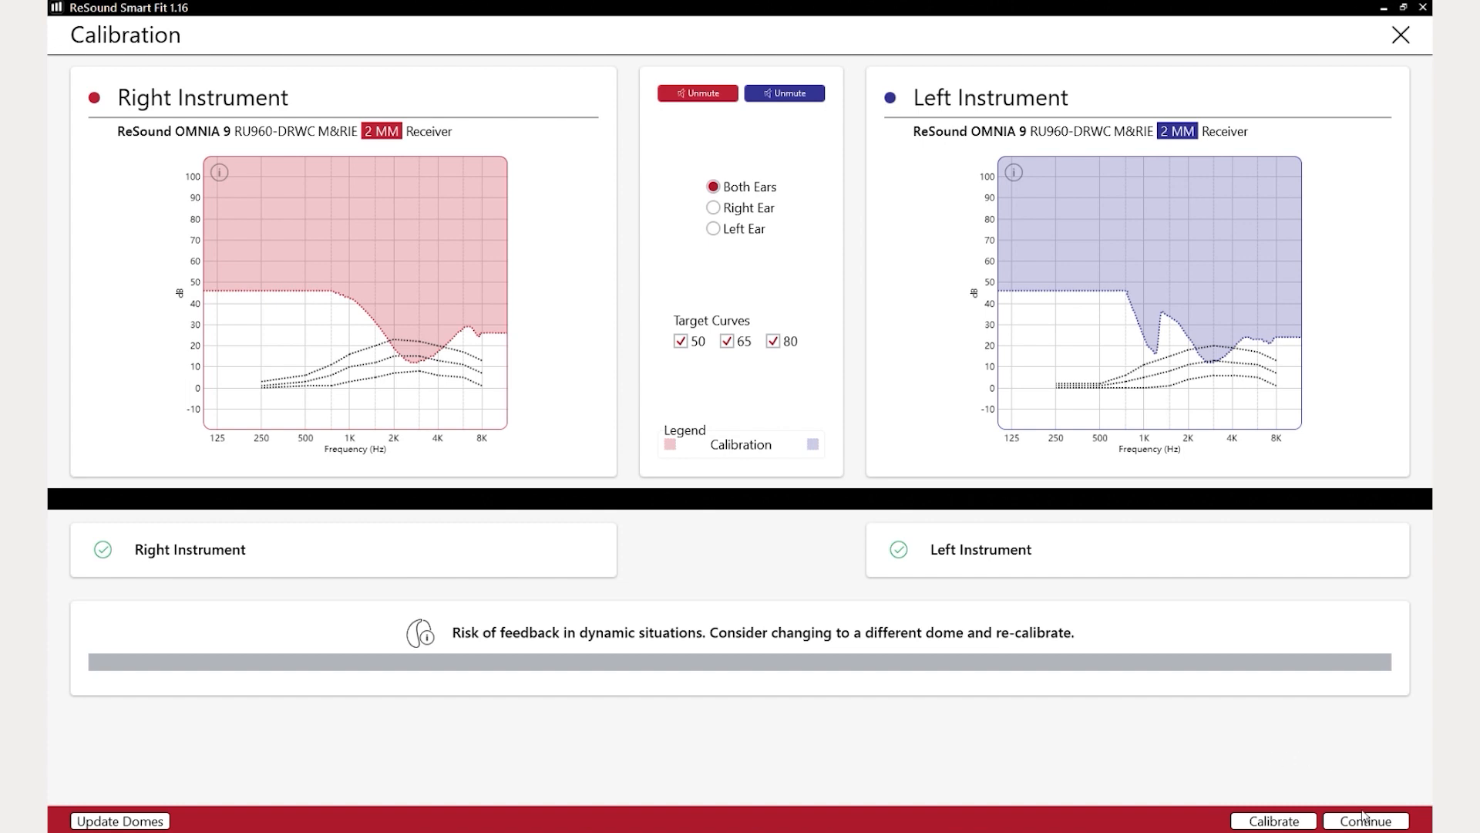
pyautogui.click(784, 93)
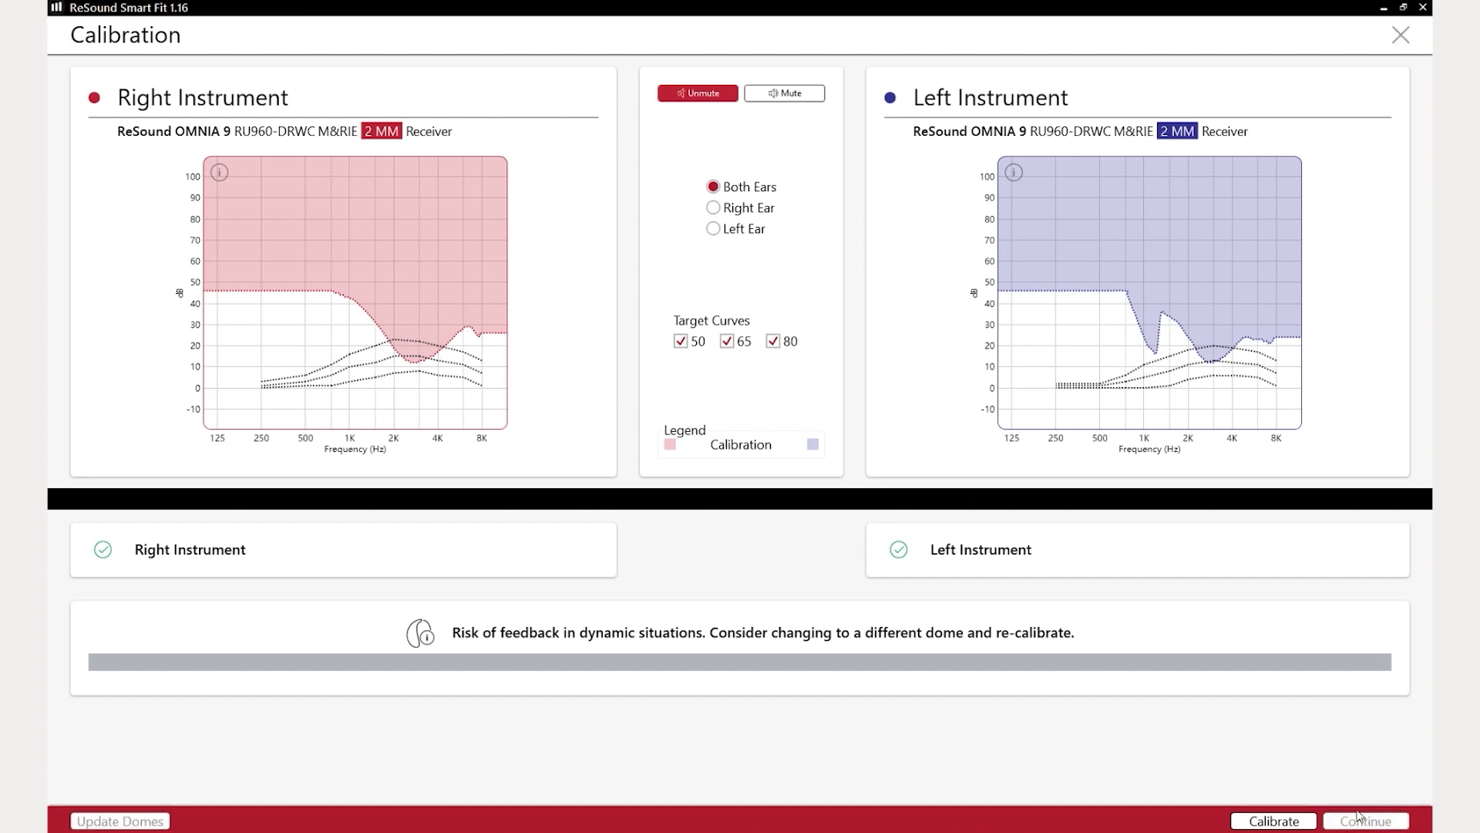
pyautogui.click(697, 92)
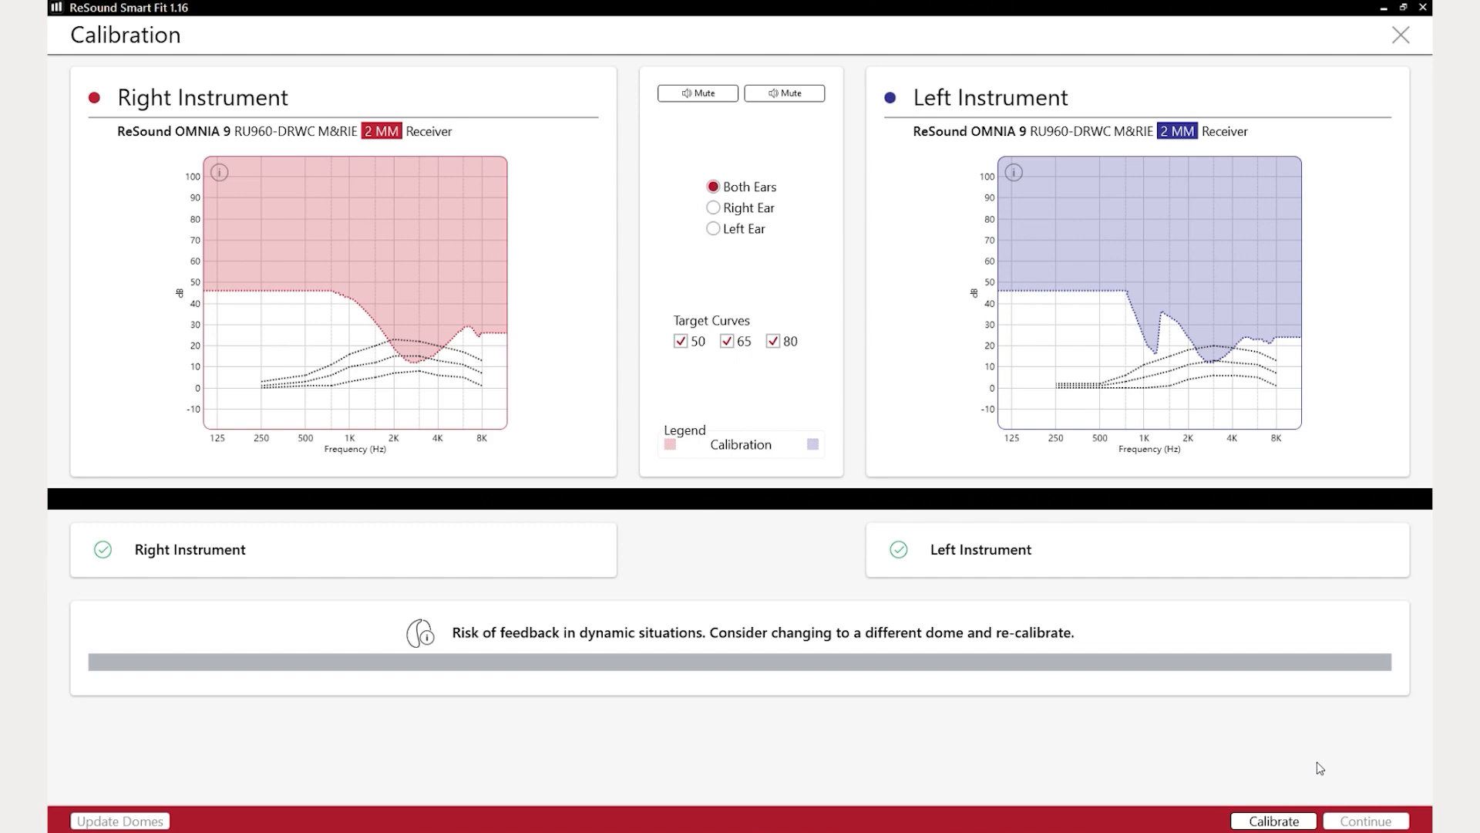
pyautogui.click(1363, 820)
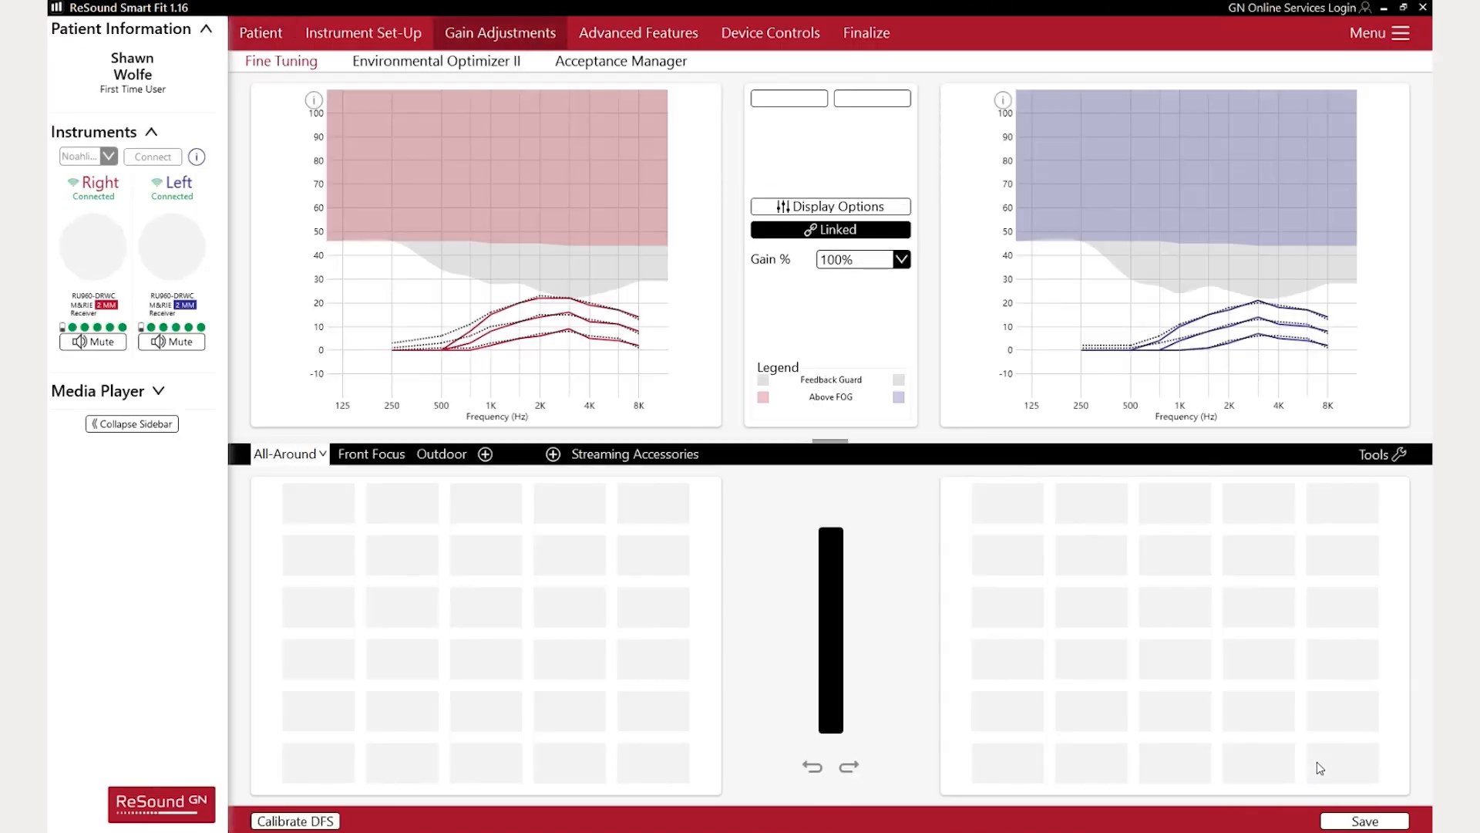